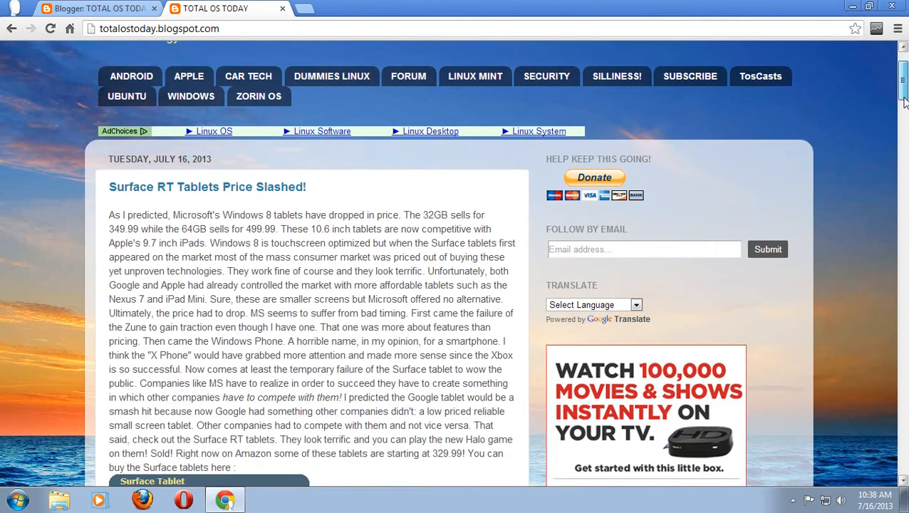
pyautogui.scroll(3)
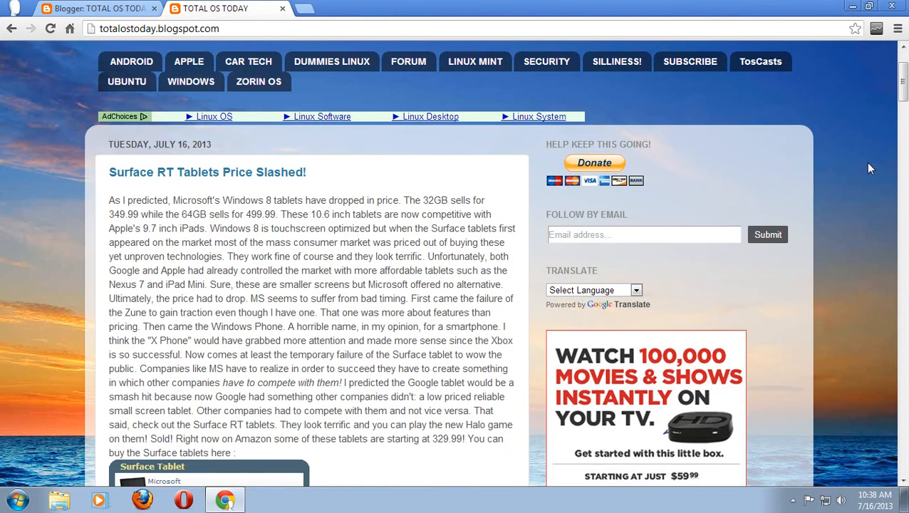
pyautogui.moveTo(846, 180)
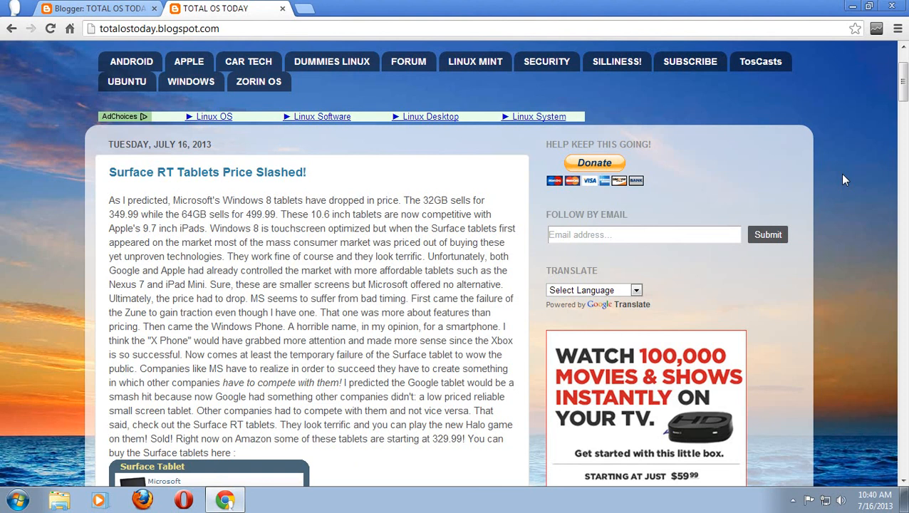
pyautogui.moveTo(276, 242)
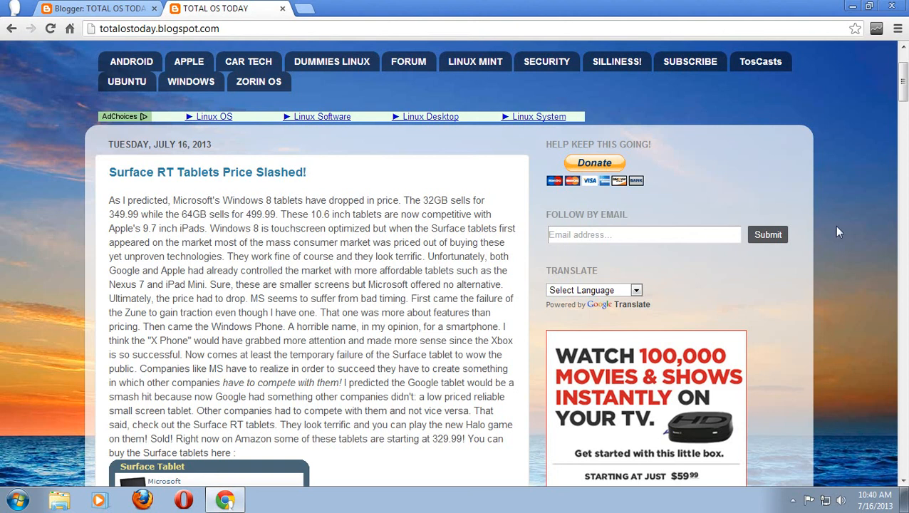
pyautogui.moveTo(350, 423)
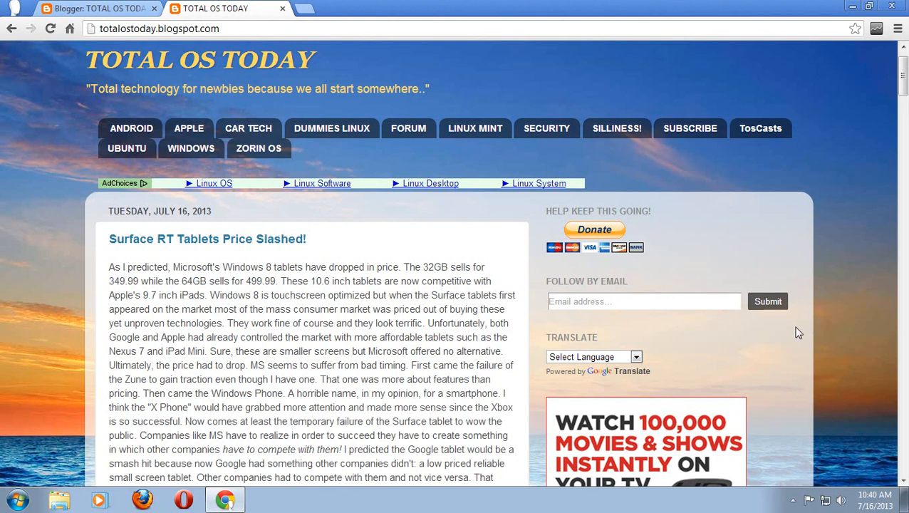
pyautogui.moveTo(860, 333)
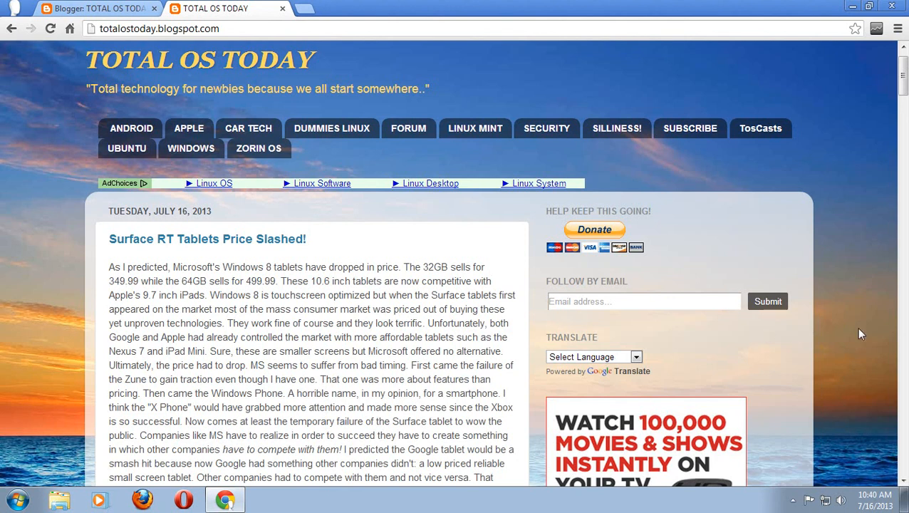